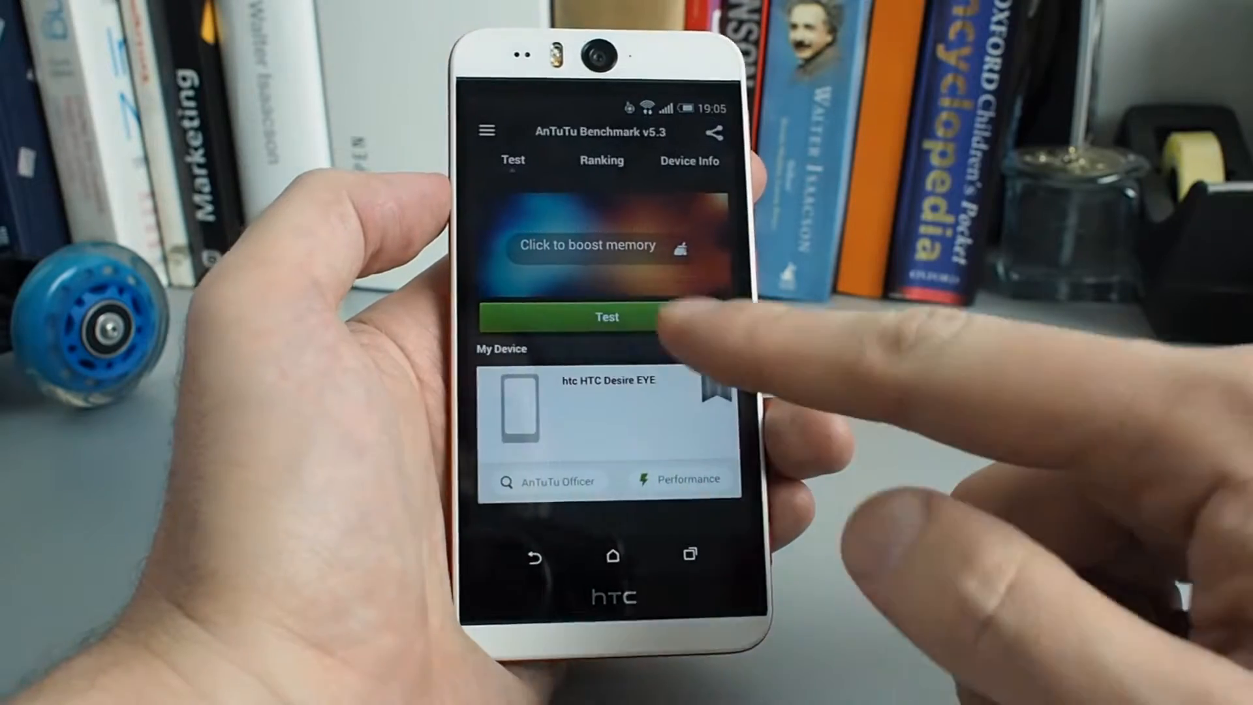
Open the Custom Test screen from the Test tab on the HTC Desire EYE.
left_click(607, 315)
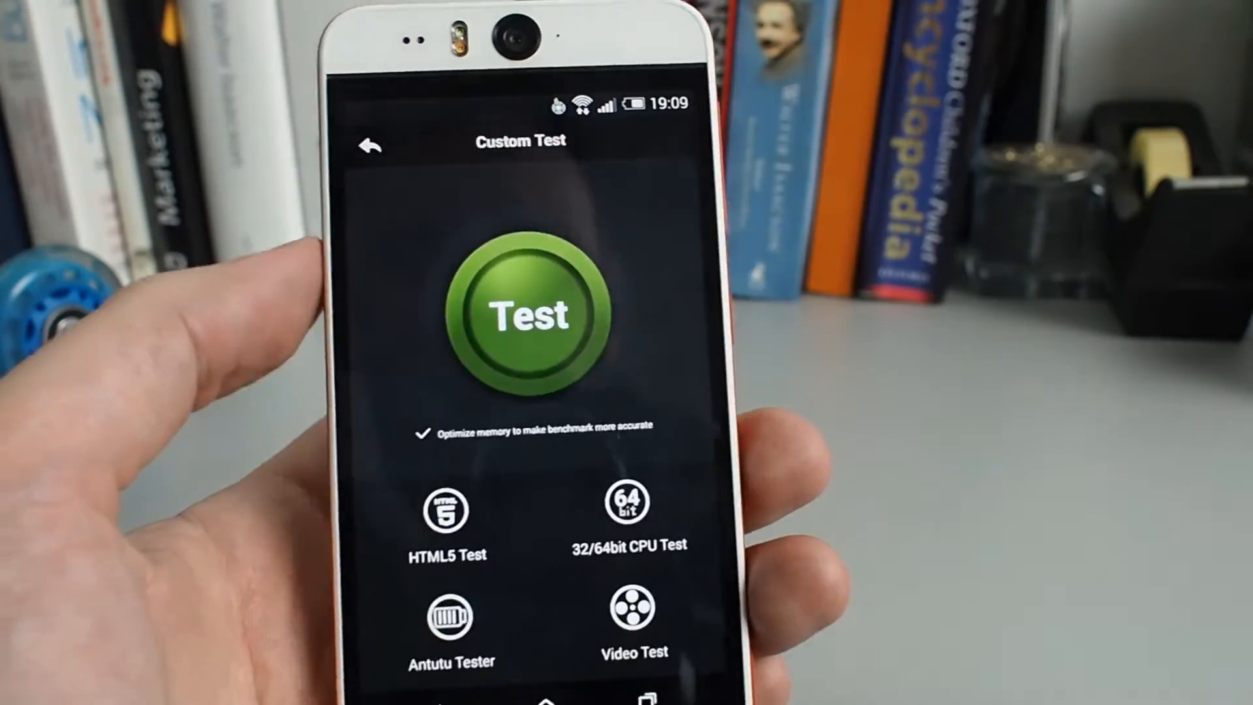
Run the full benchmark, reaching the Details page with a 39045 total score.
left_click(524, 311)
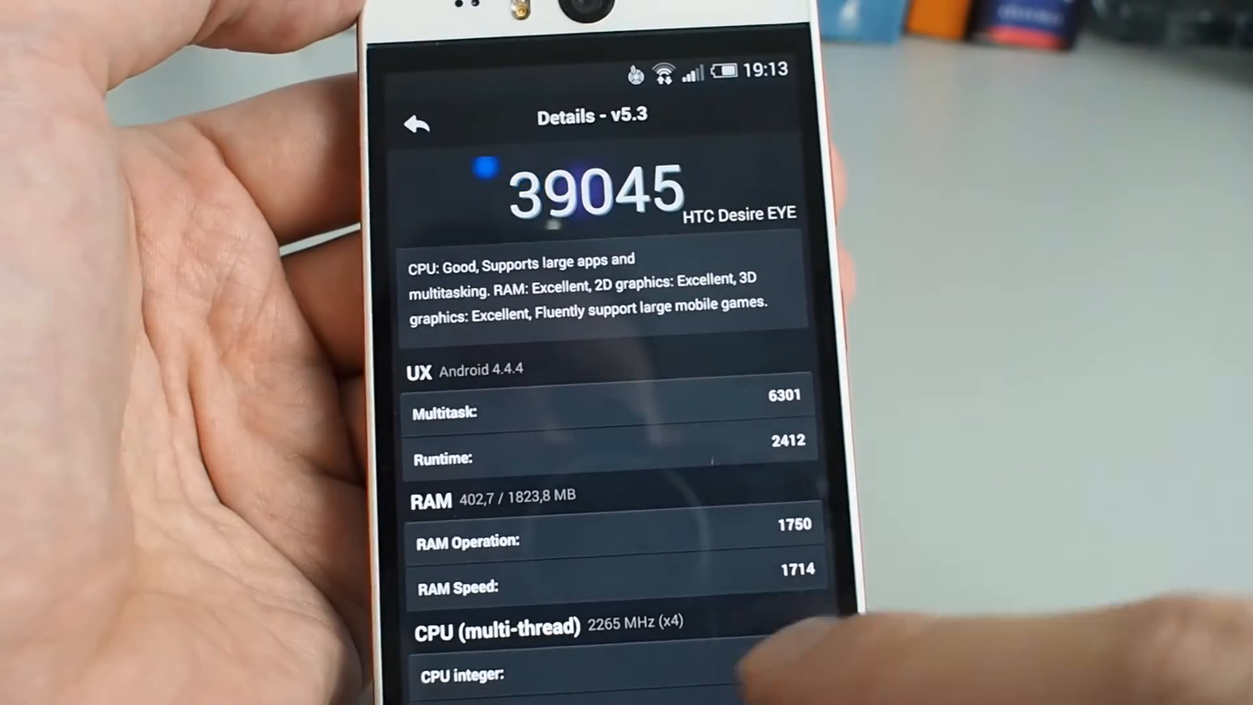
Review the sub-score breakdown, then switch to the Device Info tab listing the HTC Desire EYE.
scroll("down", 3)
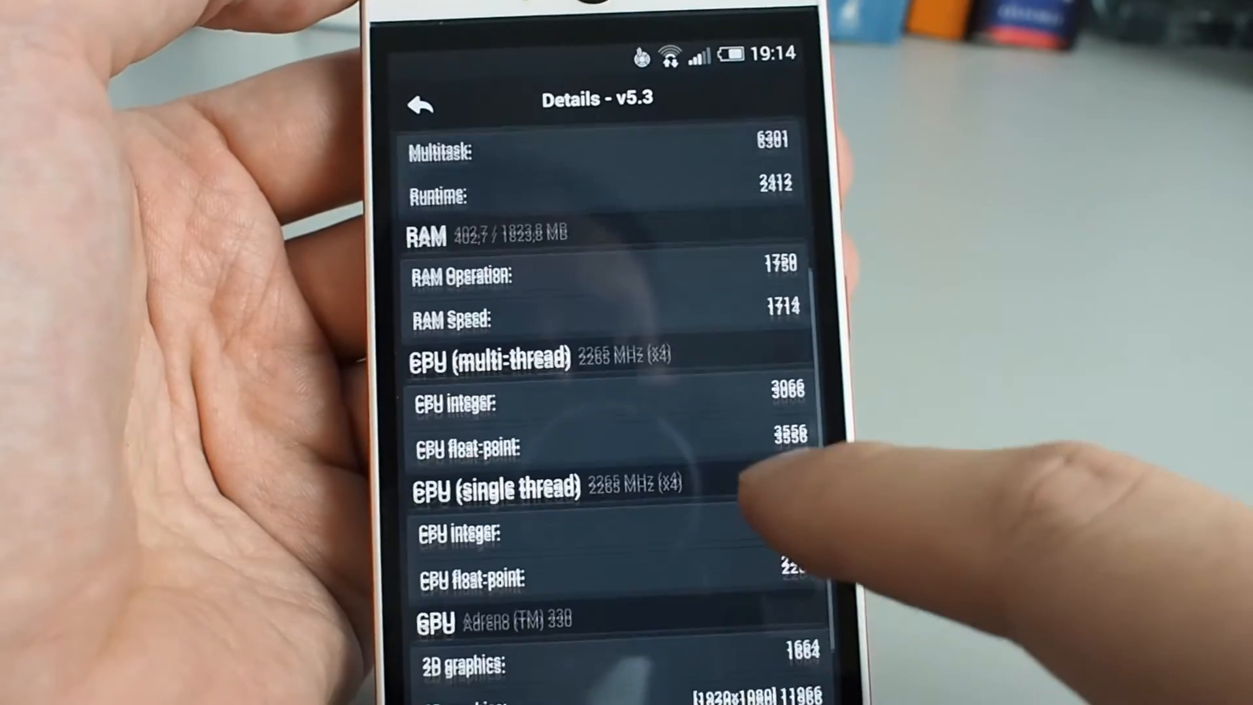
scroll("down", 3)
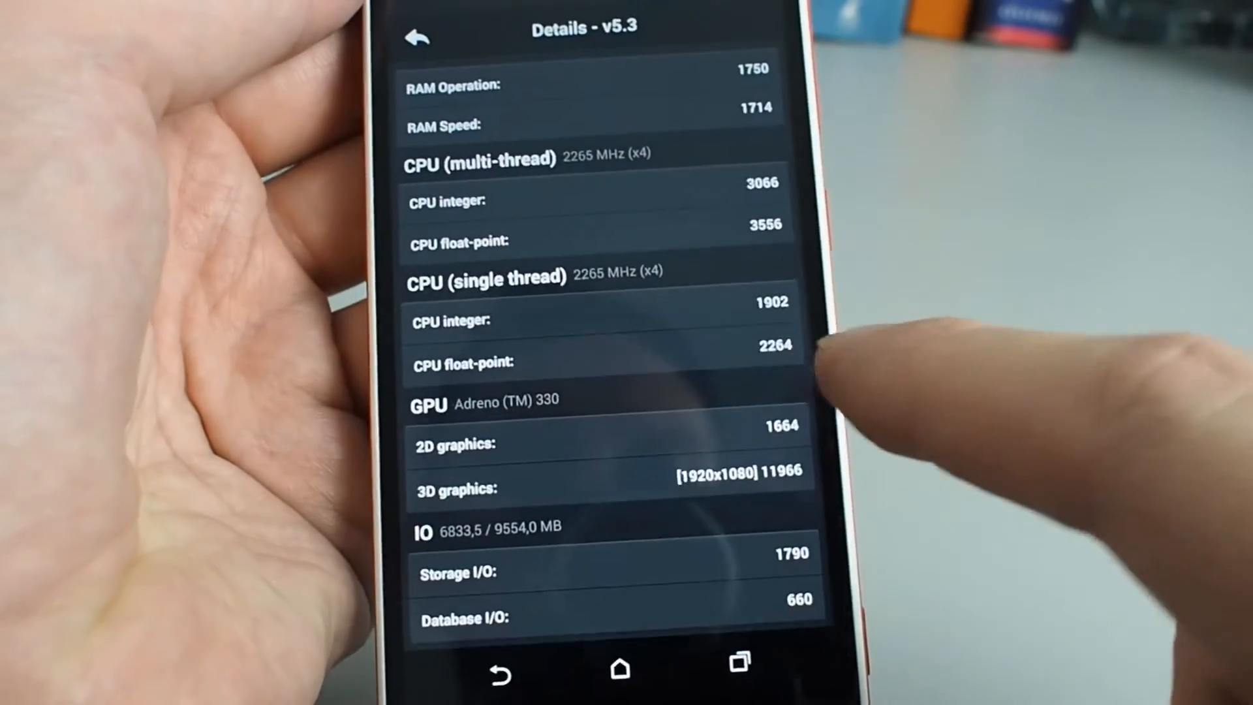
scroll("down", 3)
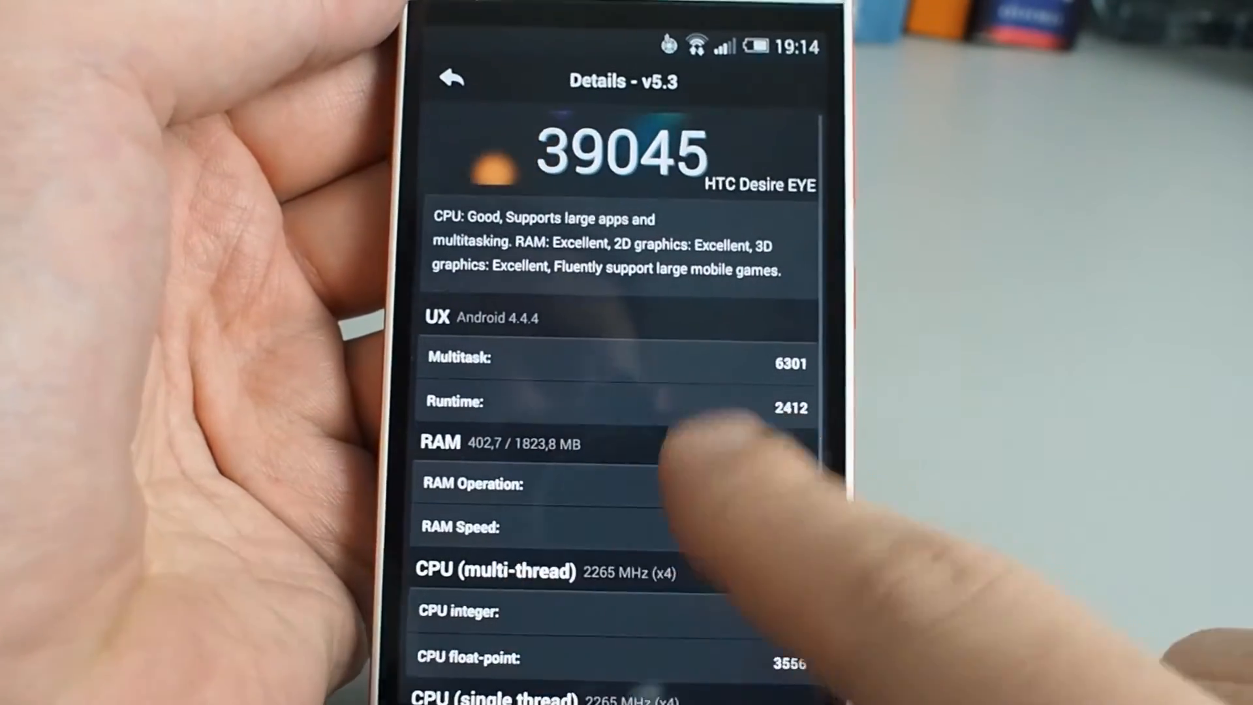
left_click(450, 79)
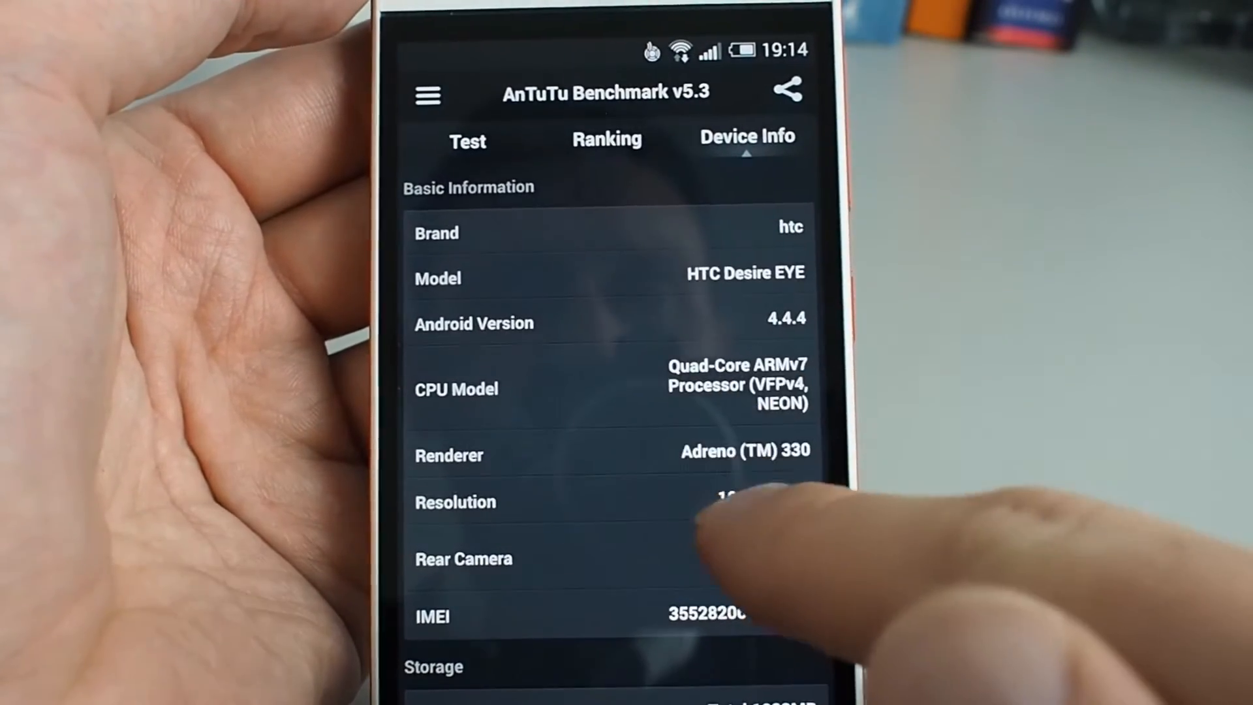
scroll("down", 3)
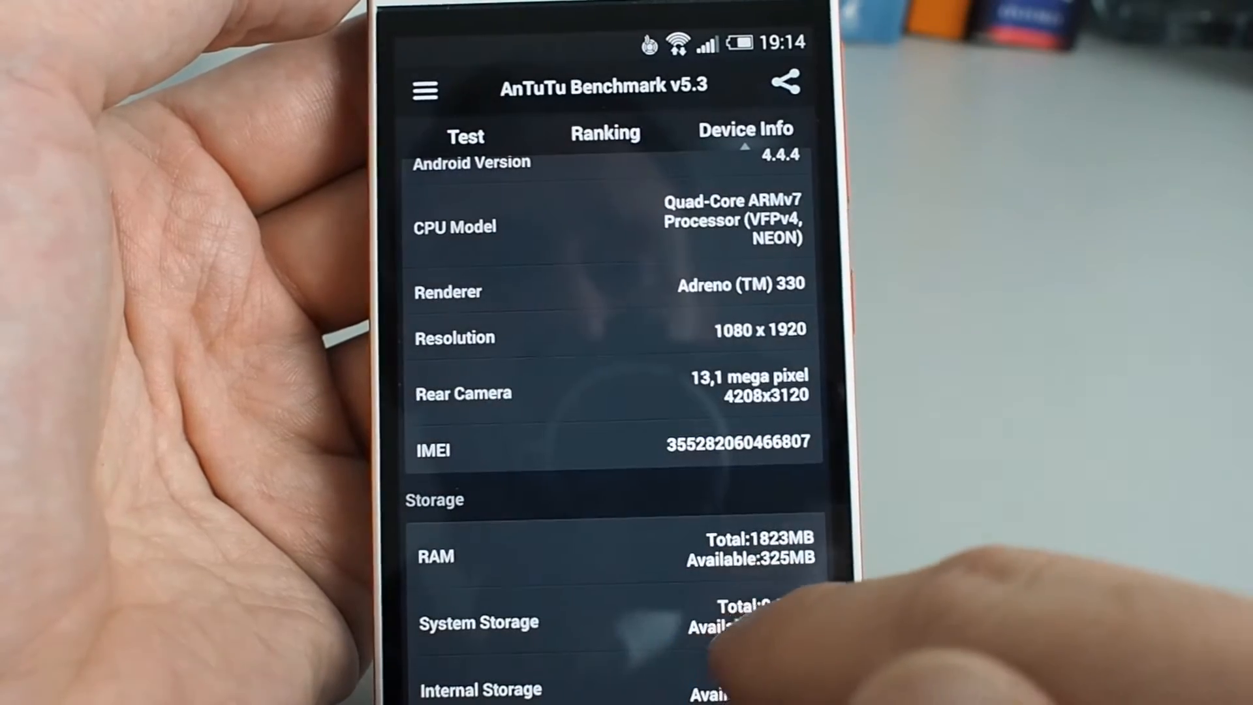
scroll("down", 3)
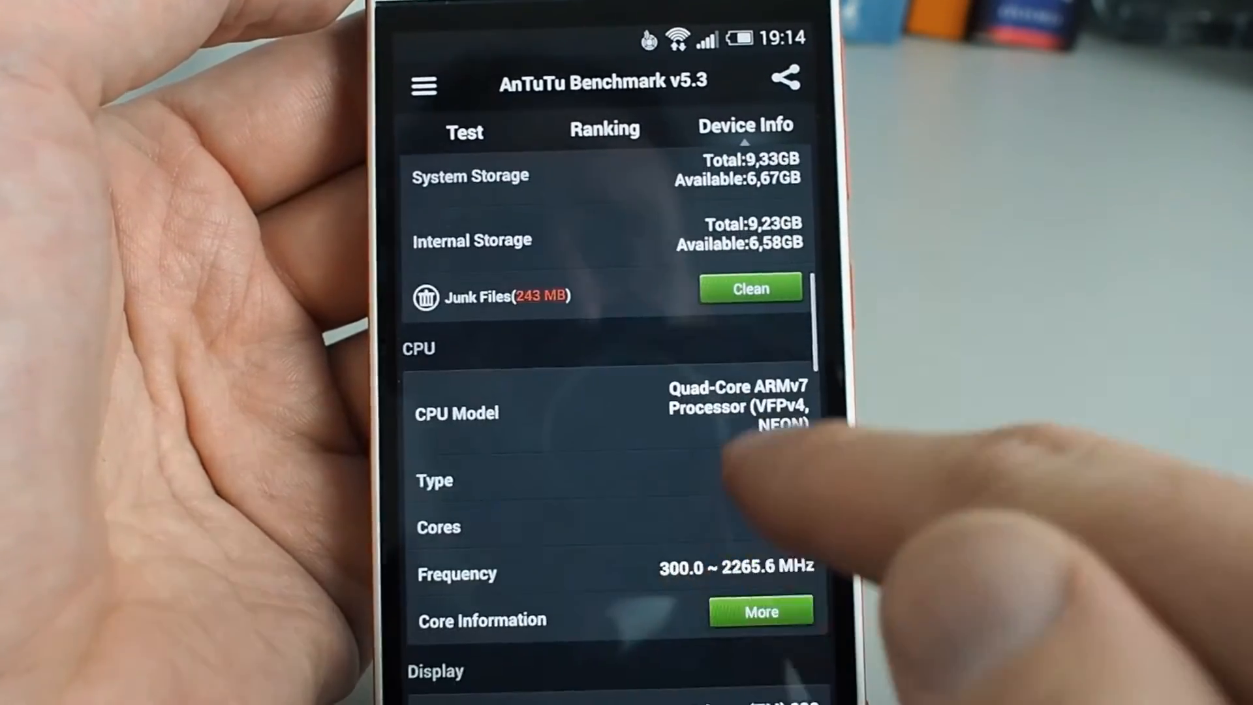
scroll("down", 3)
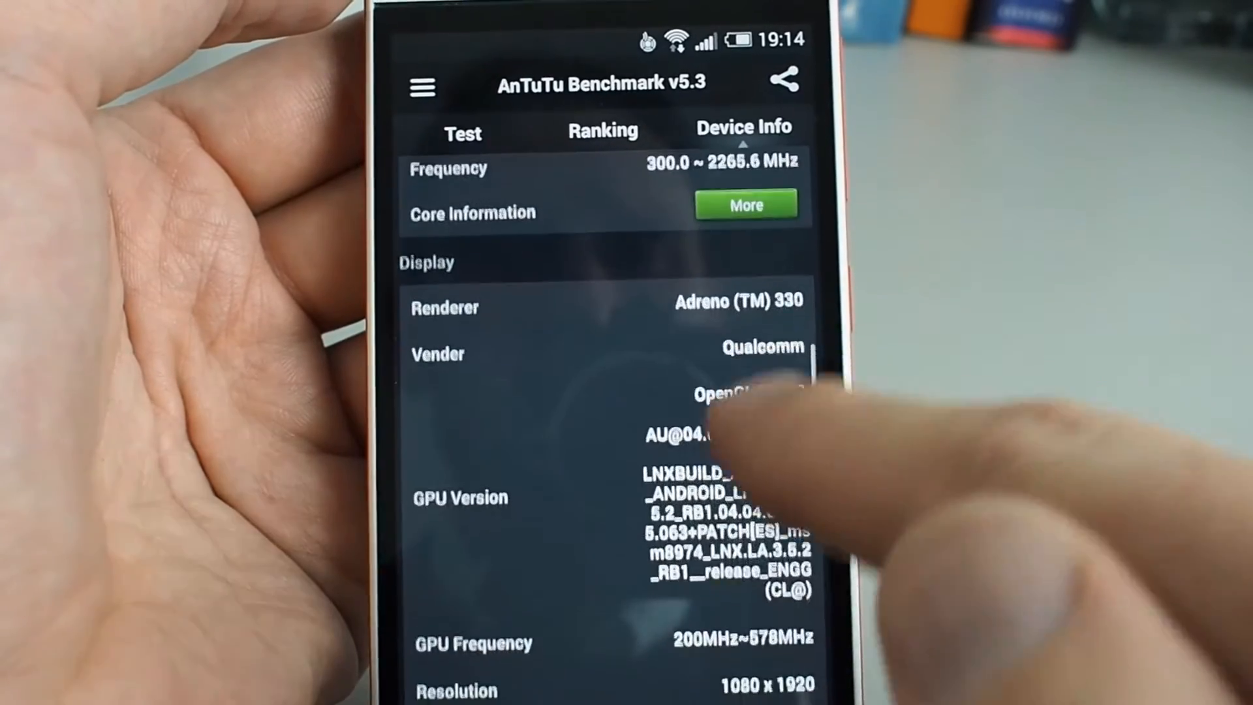
scroll("down", 3)
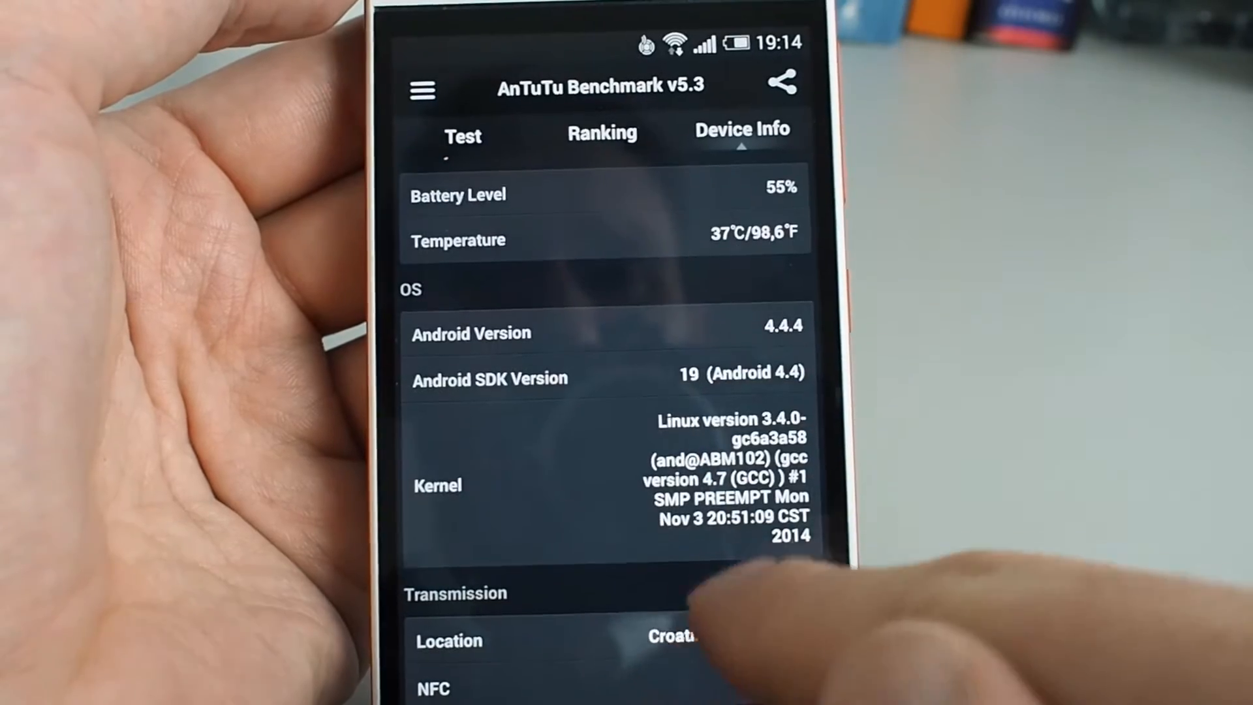
scroll("down", 3)
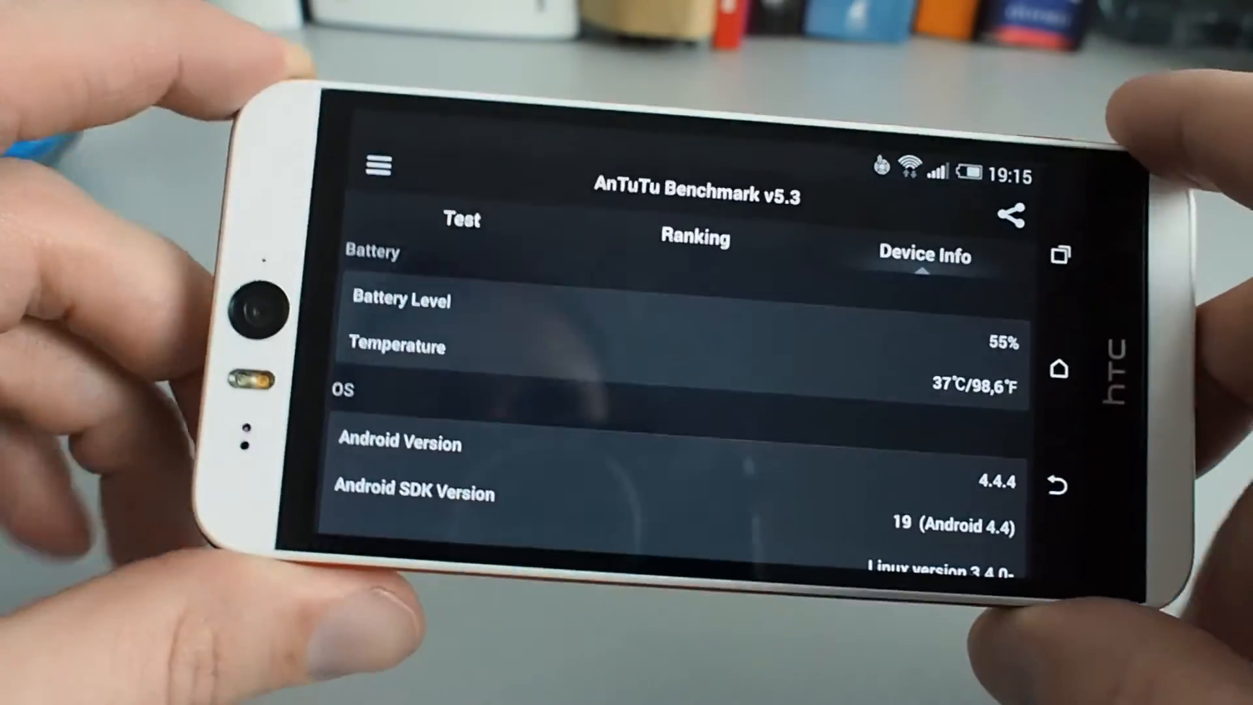
scroll("down", 3)
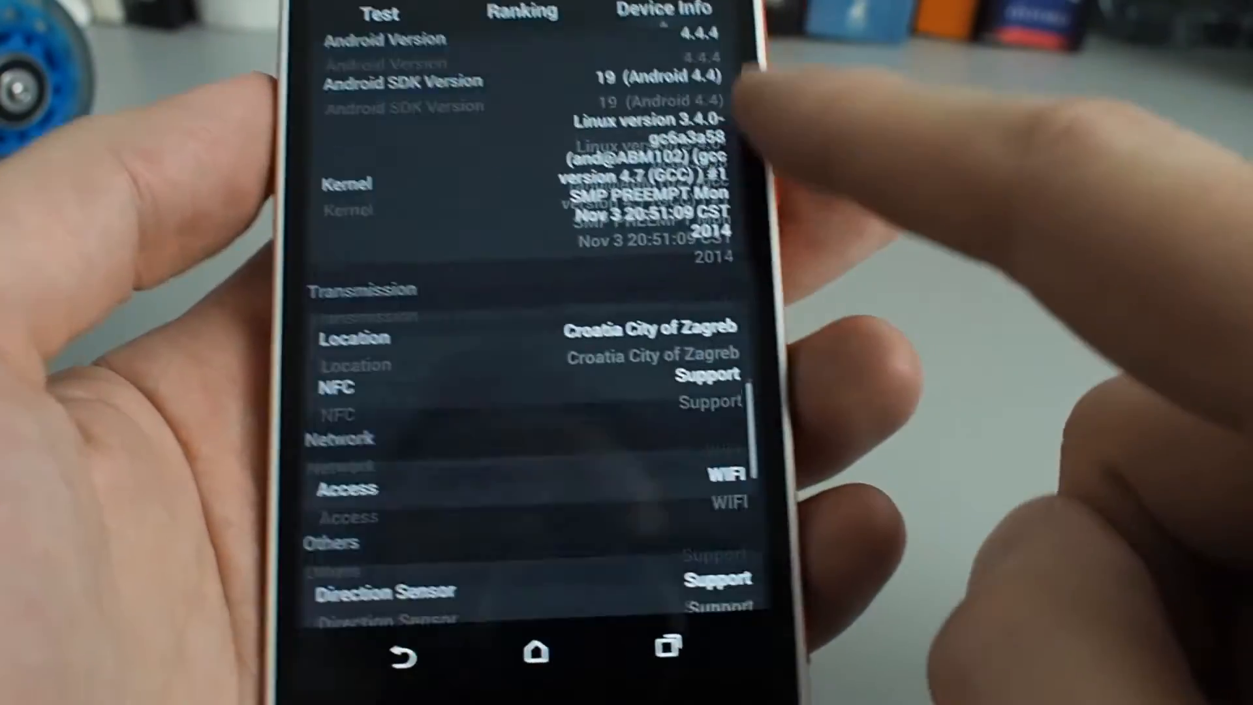
scroll("down", 3)
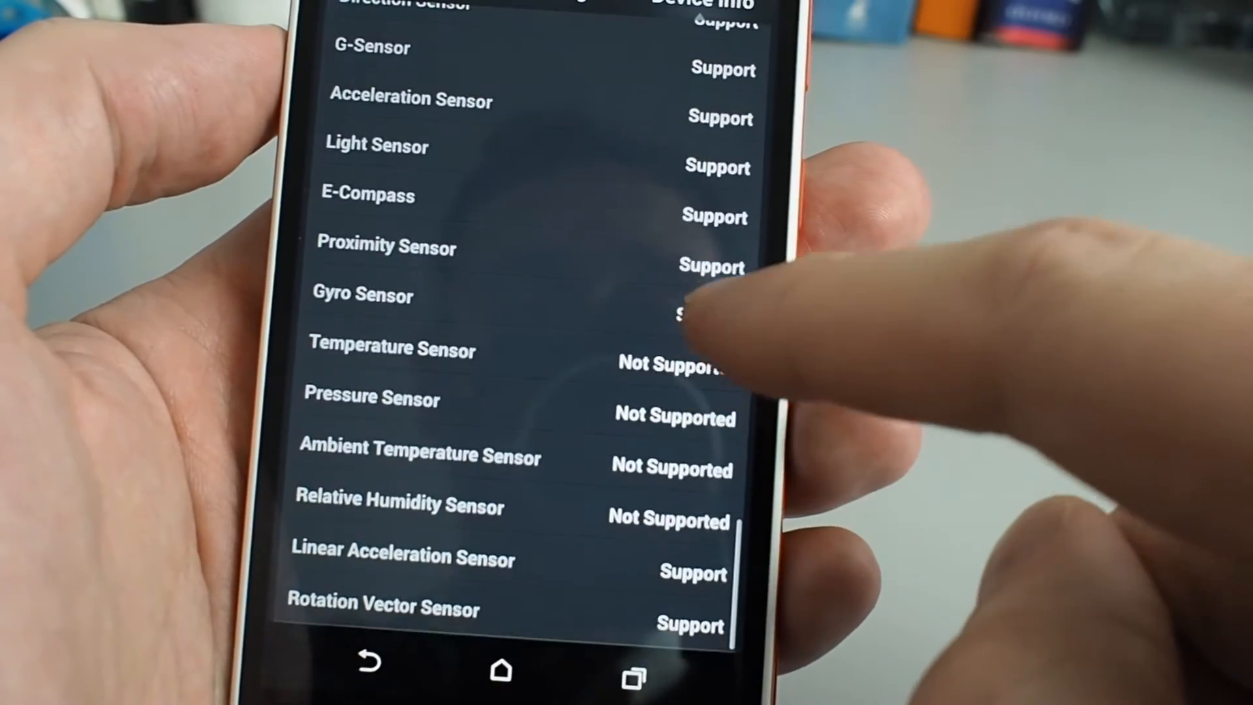
scroll("down", 3)
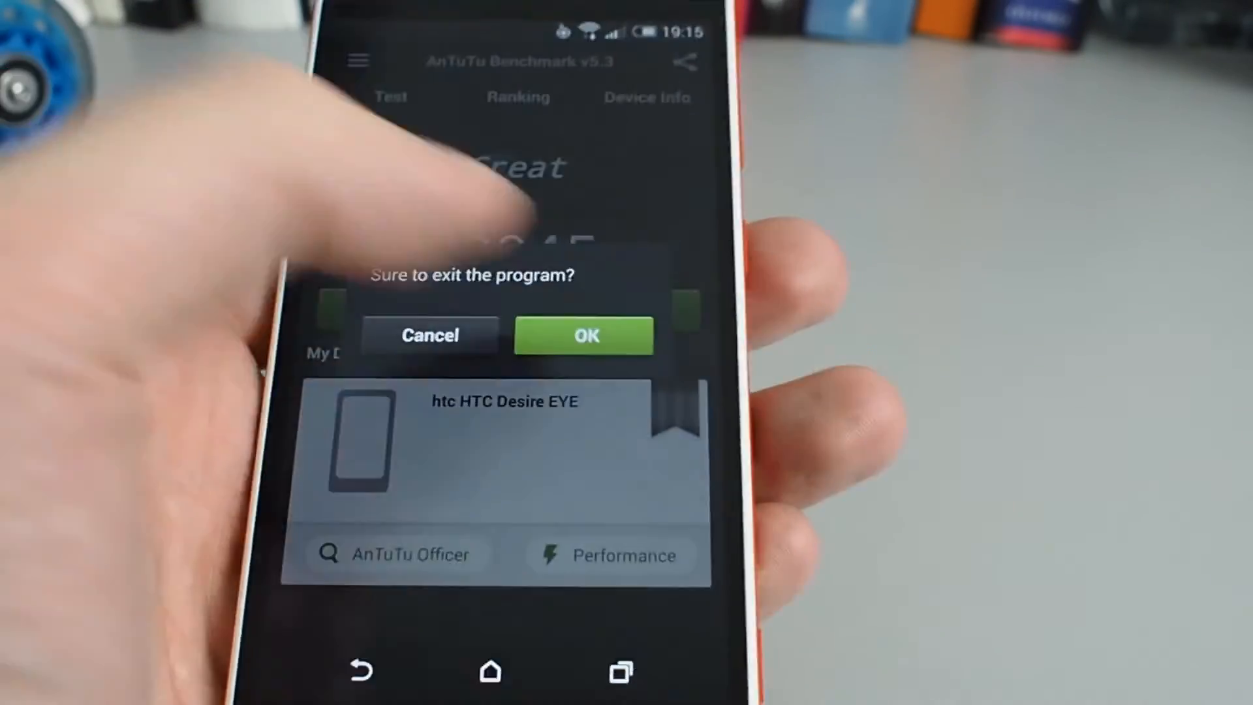
Confirm the 'Sure to exit the program?' prompt to quit back to the app drawer.
left_click(582, 335)
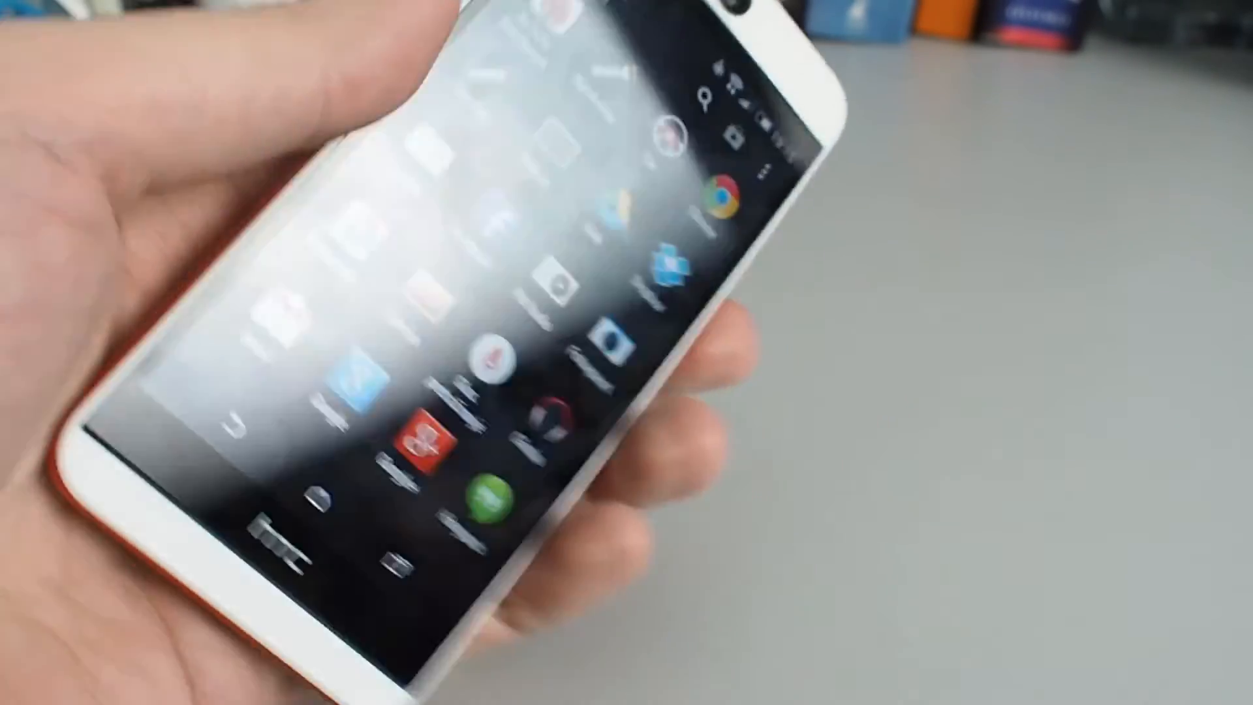